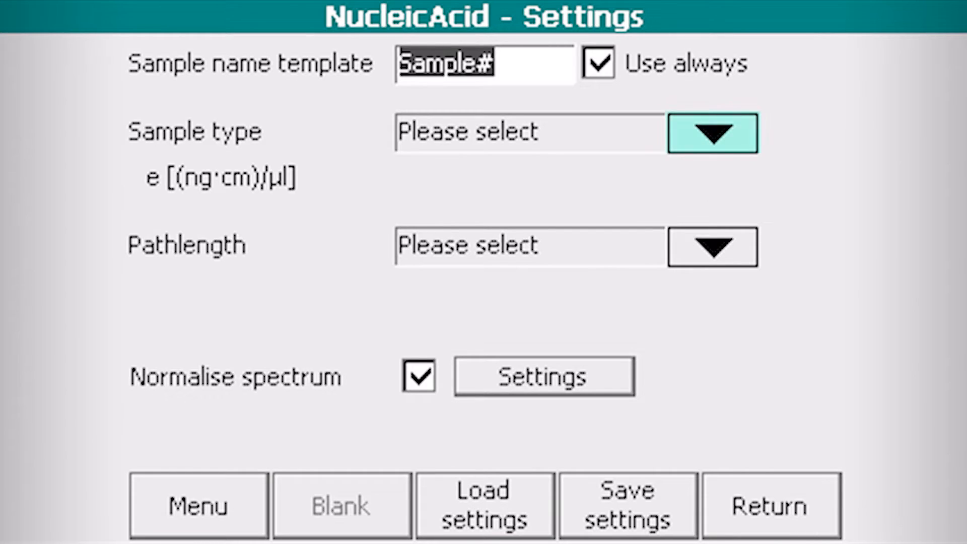
# Choose DNA-50 as sample type and Normal pathlength, then press Blank.
pyautogui.click(712, 132)
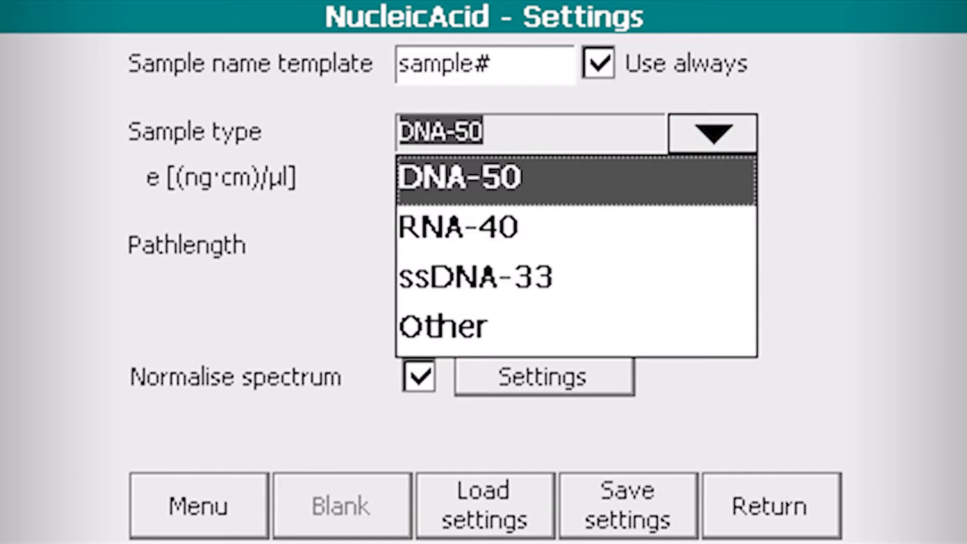
pyautogui.click(456, 177)
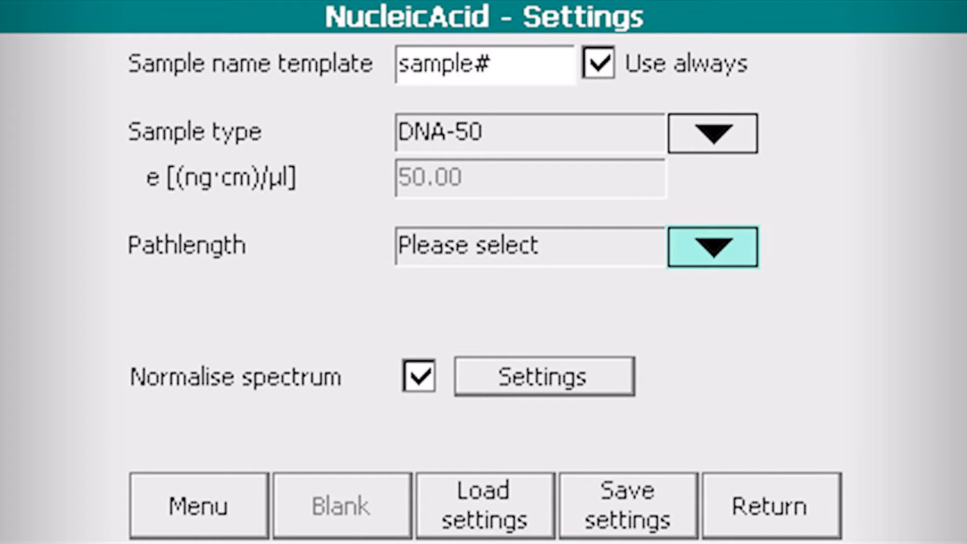
pyautogui.click(712, 247)
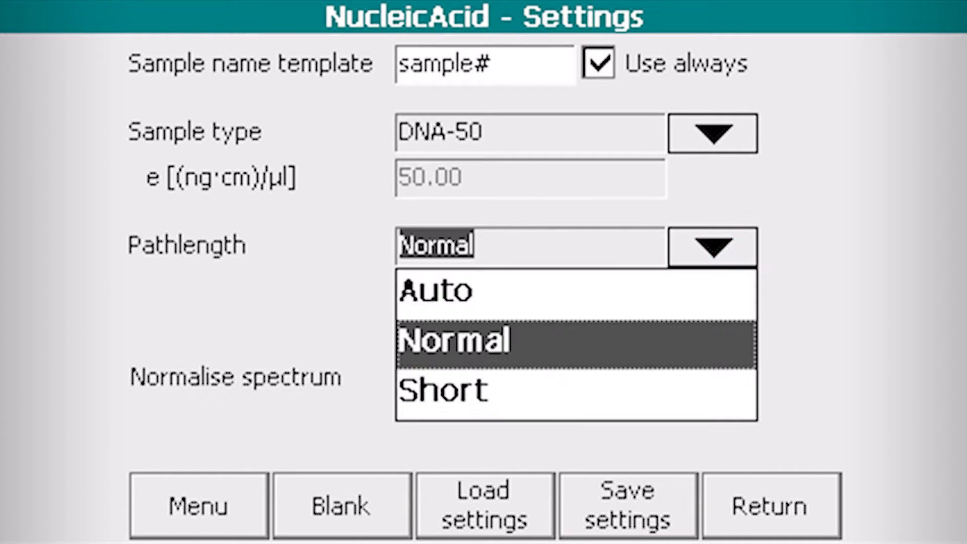
pyautogui.click(453, 339)
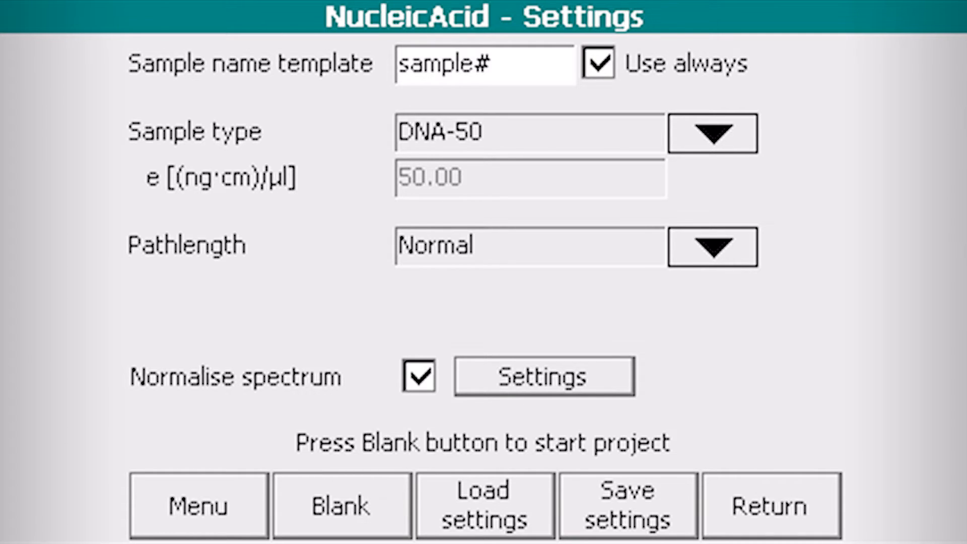
pyautogui.click(341, 504)
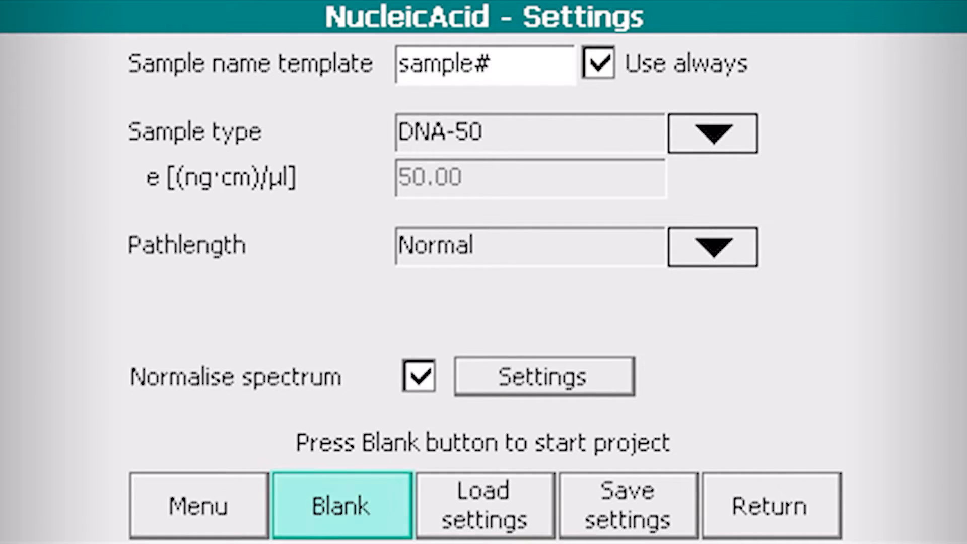
# Press Blank to show the instructions: open panel, clean glass, pipette blank, close, start.
pyautogui.click(341, 505)
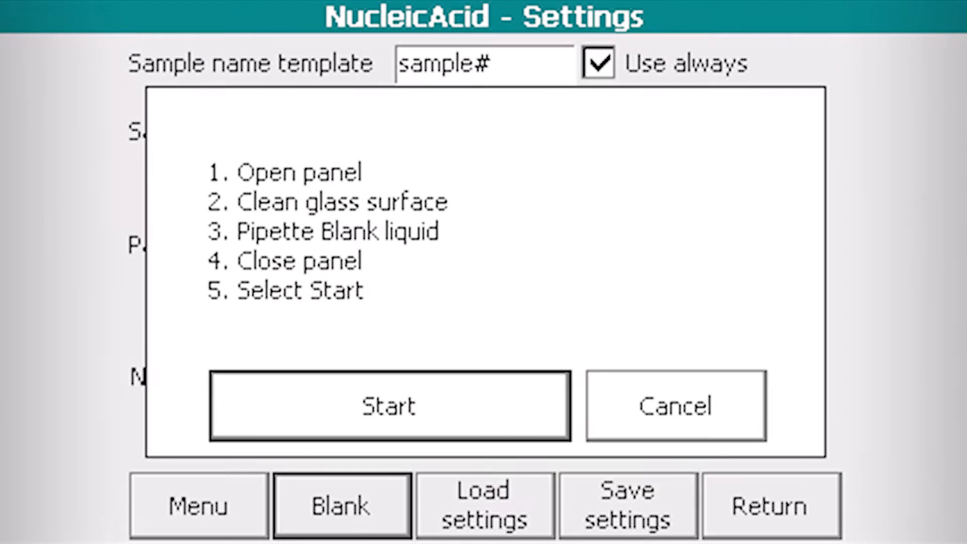
pyautogui.click(390, 405)
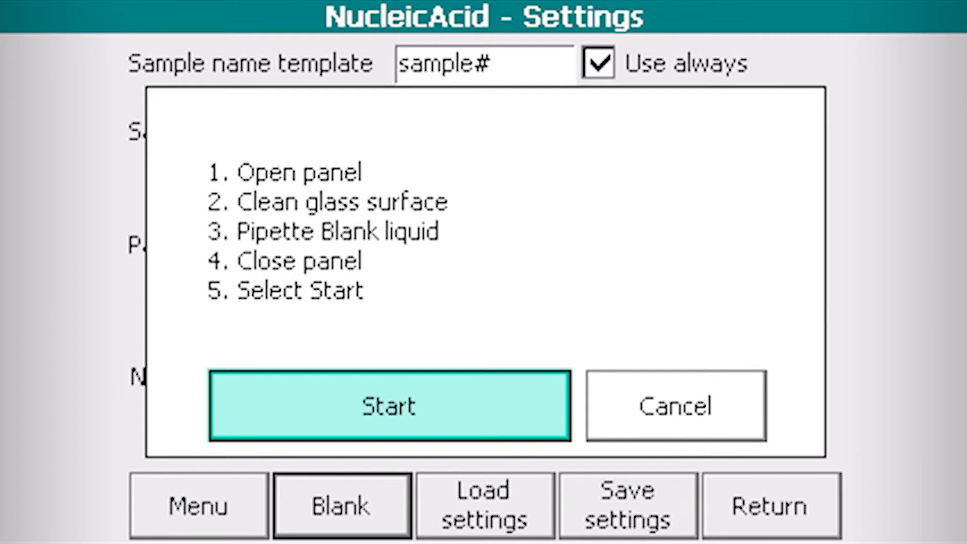
# Press Start to measure the blank, reaching the empty DNA-50 measurement screen.
pyautogui.click(388, 405)
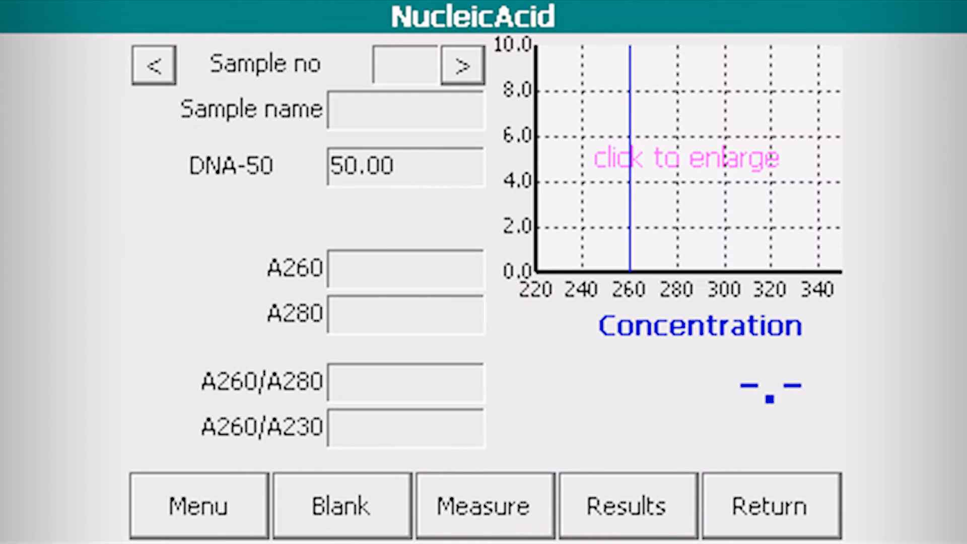
pyautogui.click(484, 505)
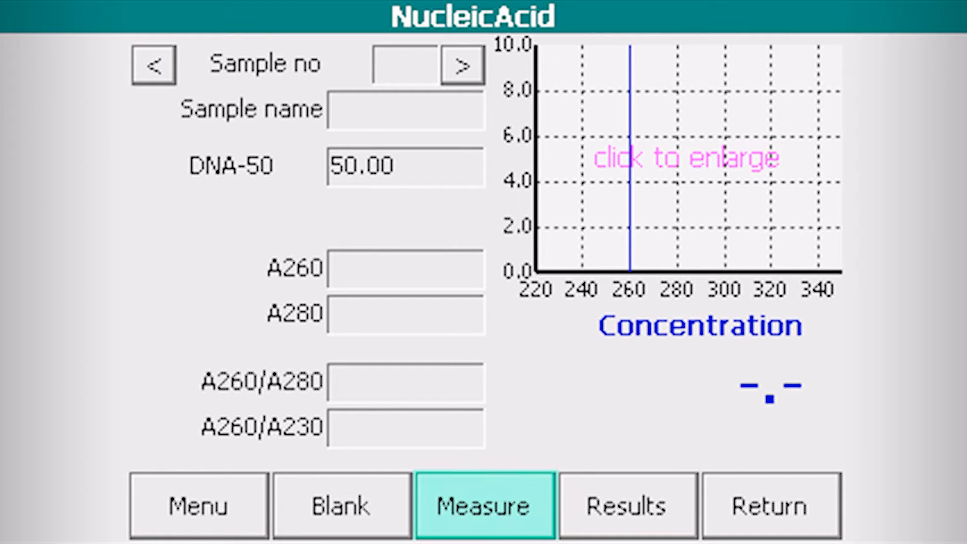
# Measure sample028, giving 94.70 ng/µl, A260/A280 1.85 and A260/A230 1.58.
pyautogui.click(484, 505)
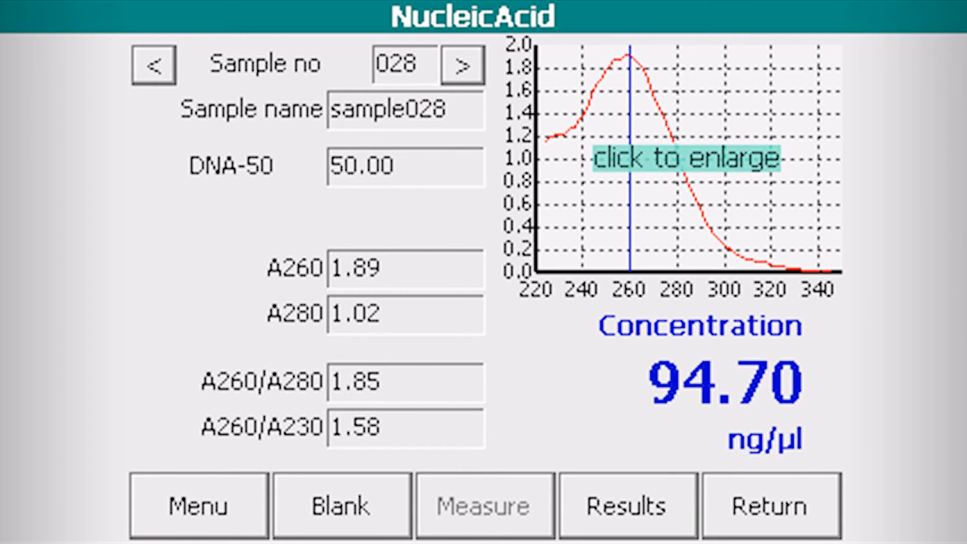
pyautogui.click(689, 158)
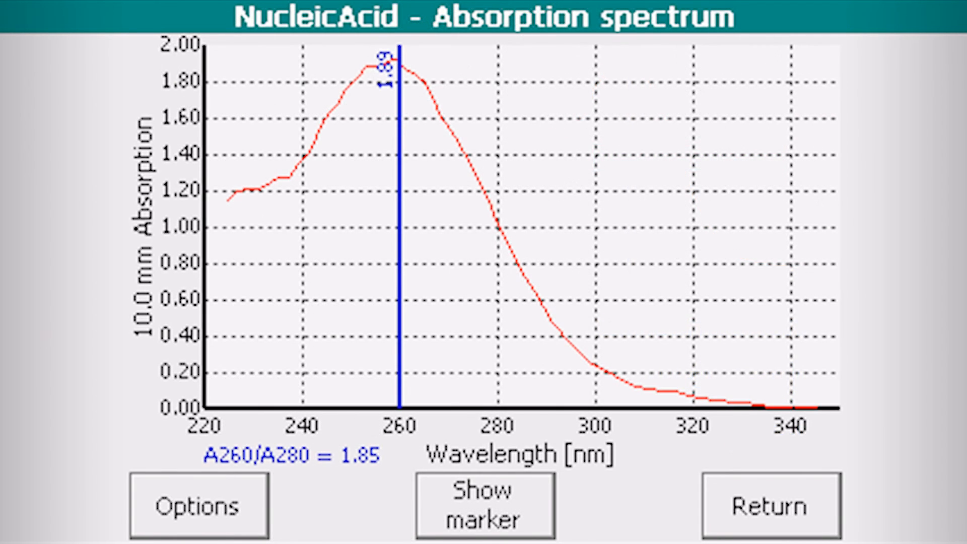
pyautogui.click(770, 505)
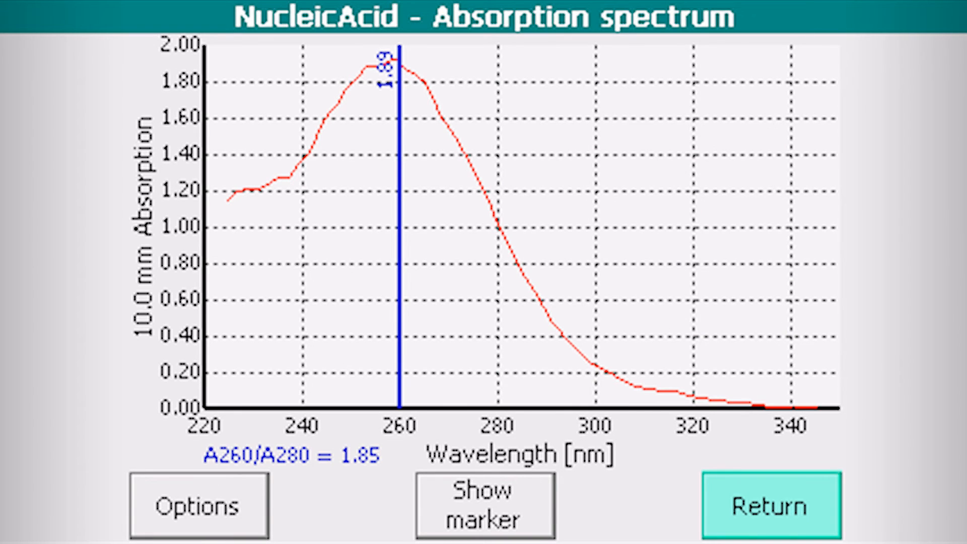
pyautogui.click(772, 505)
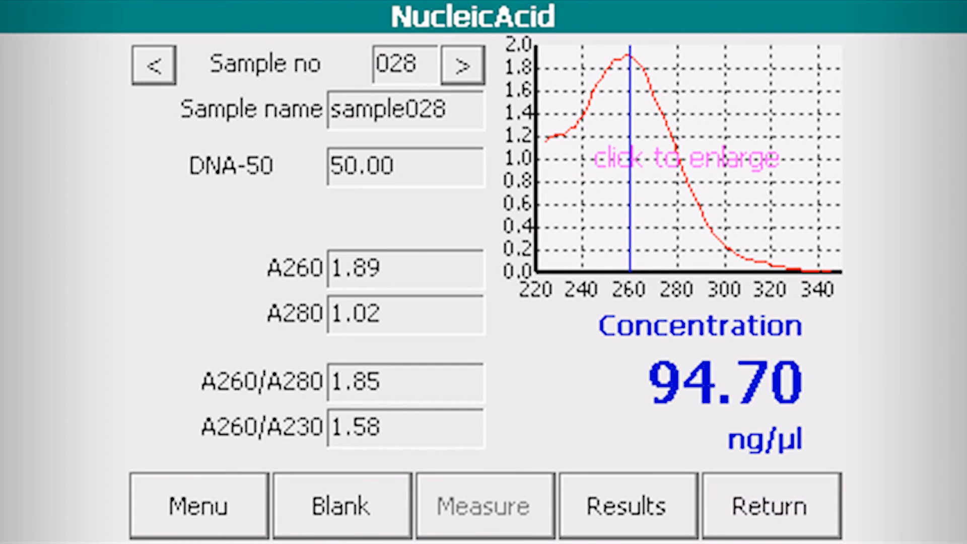
pyautogui.click(628, 505)
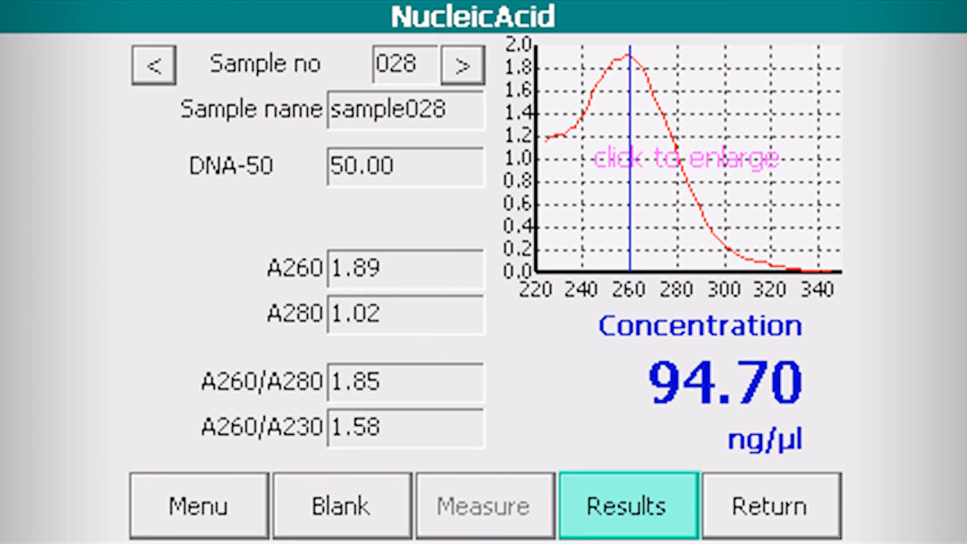
pyautogui.click(627, 505)
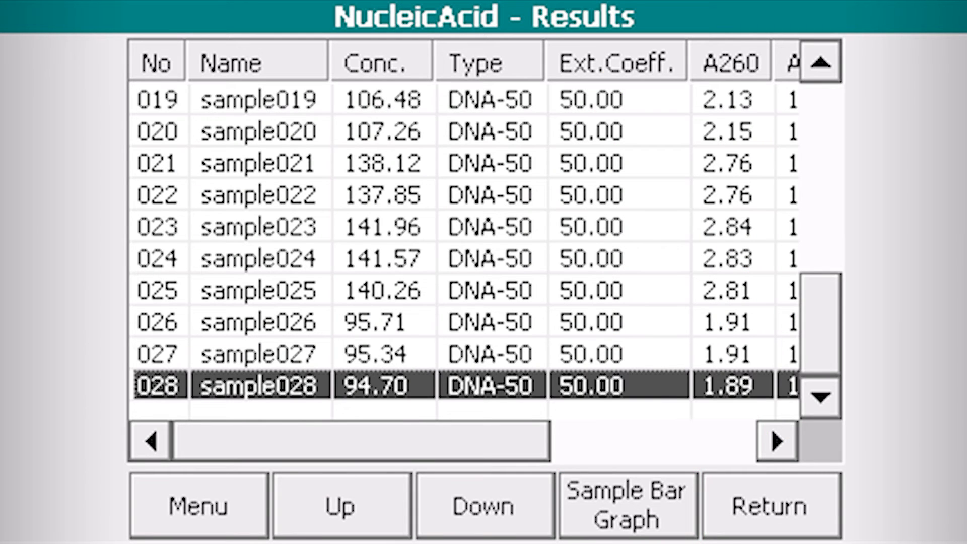
pyautogui.click(628, 505)
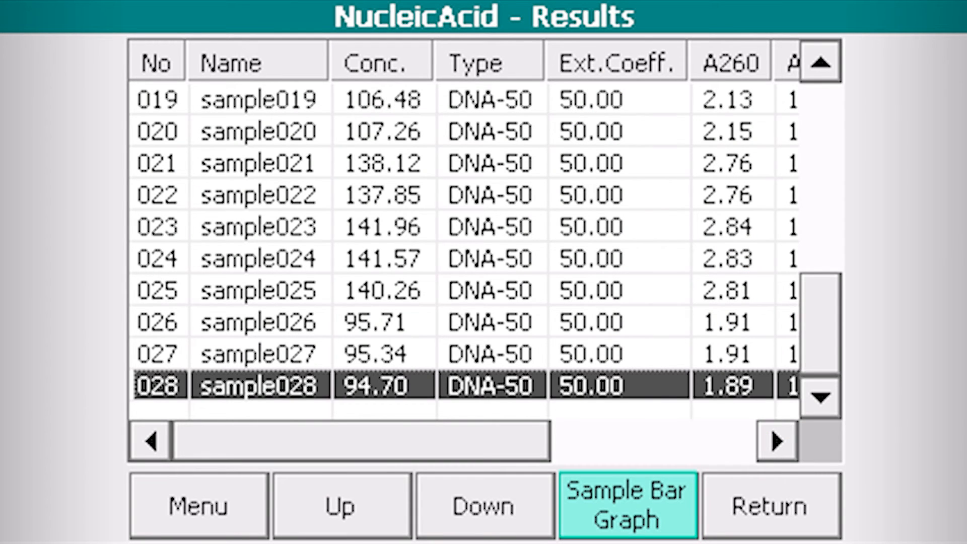
pyautogui.click(628, 504)
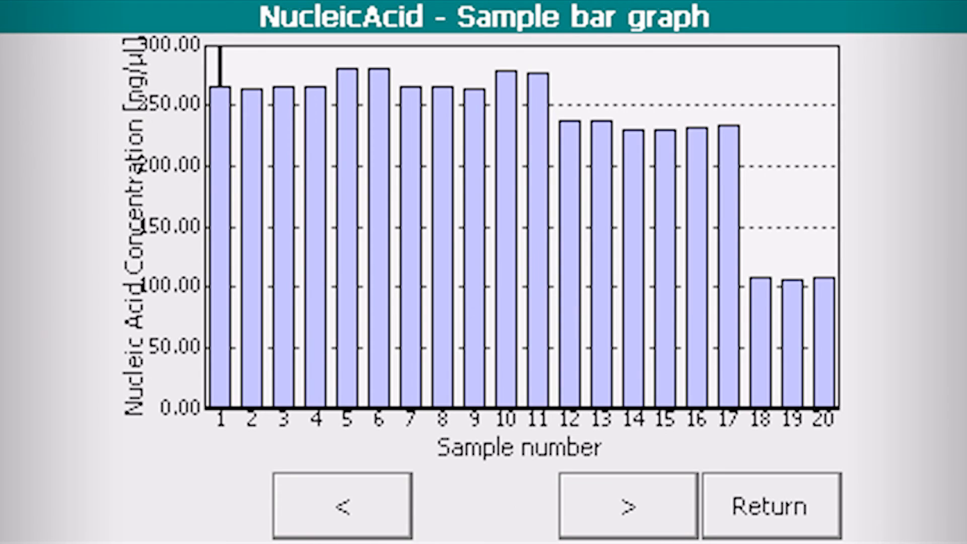
pyautogui.click(770, 505)
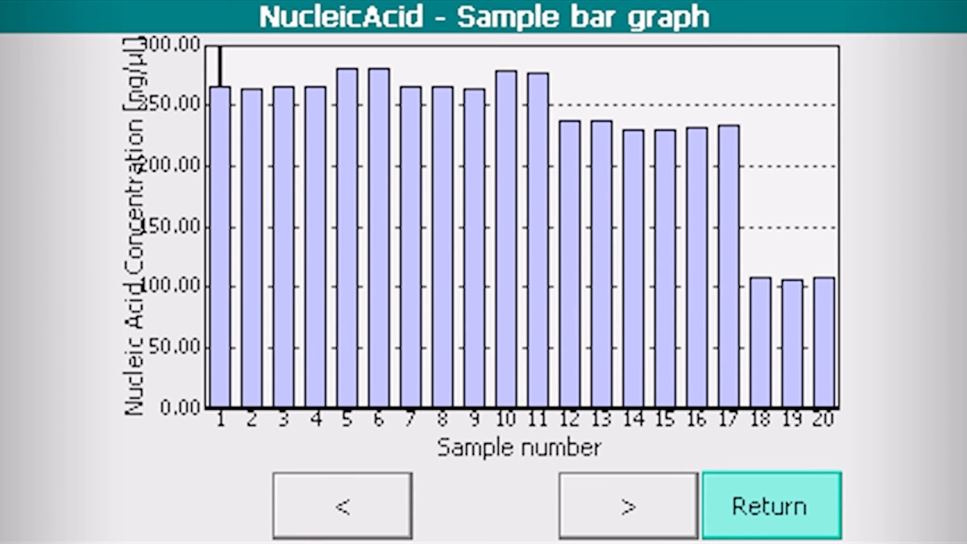
pyautogui.click(761, 505)
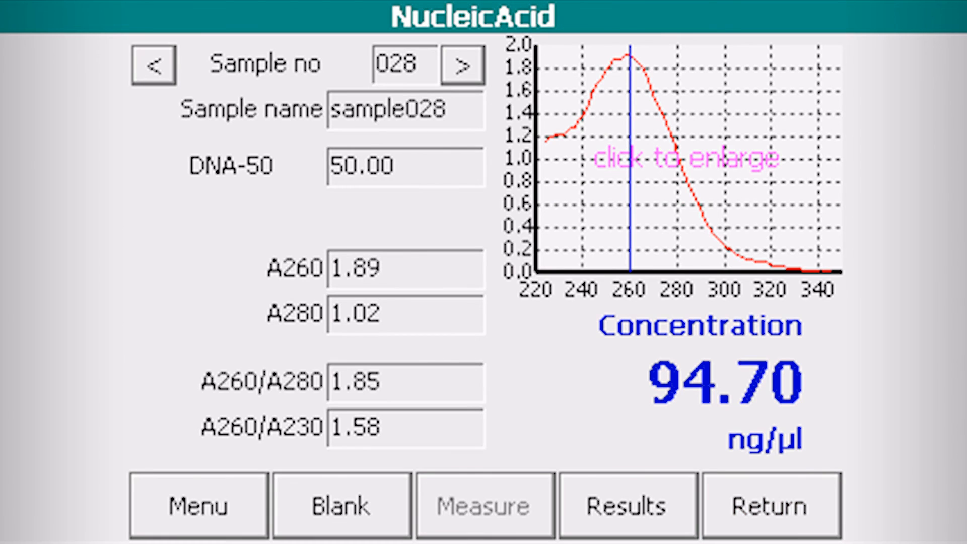